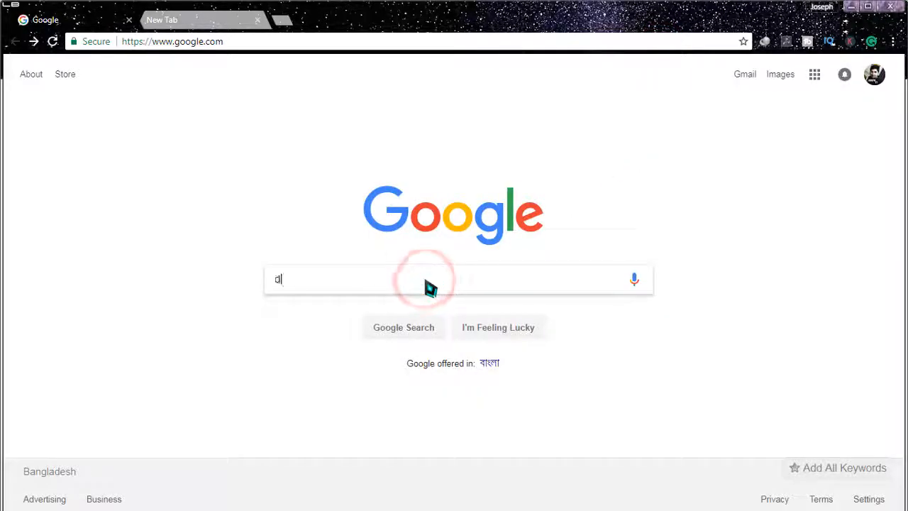
Search Google for 'drivermax', open the official site, and download the free installer
{"action": "type", "text": "rivermax"}
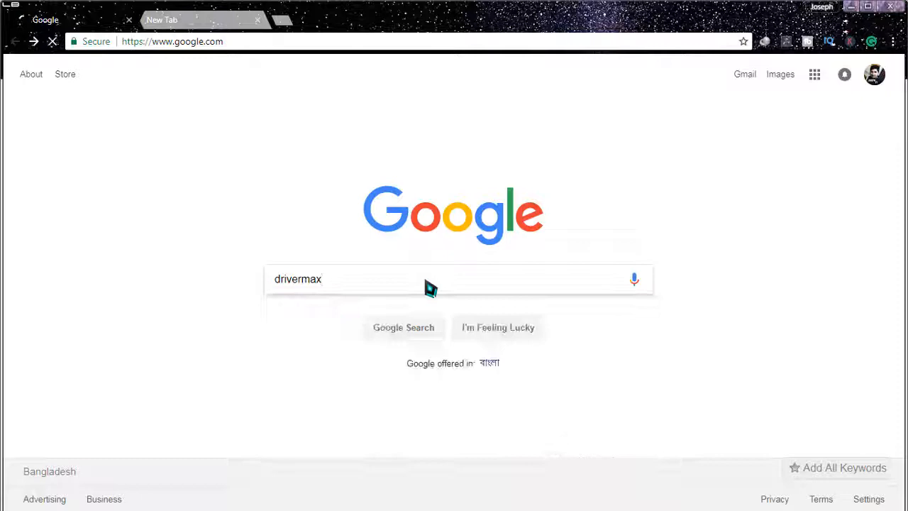
{"action": "left_click", "coordinate": [403, 327]}
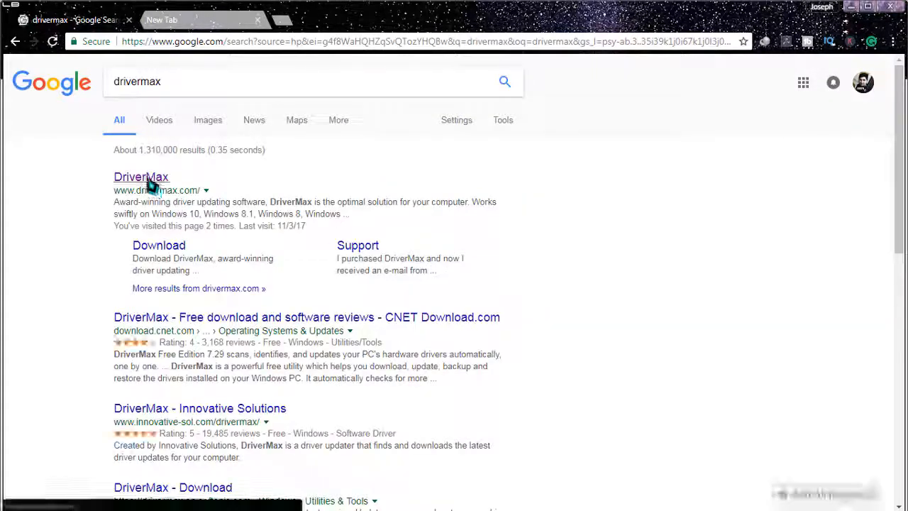
{"action": "left_click", "coordinate": [140, 177]}
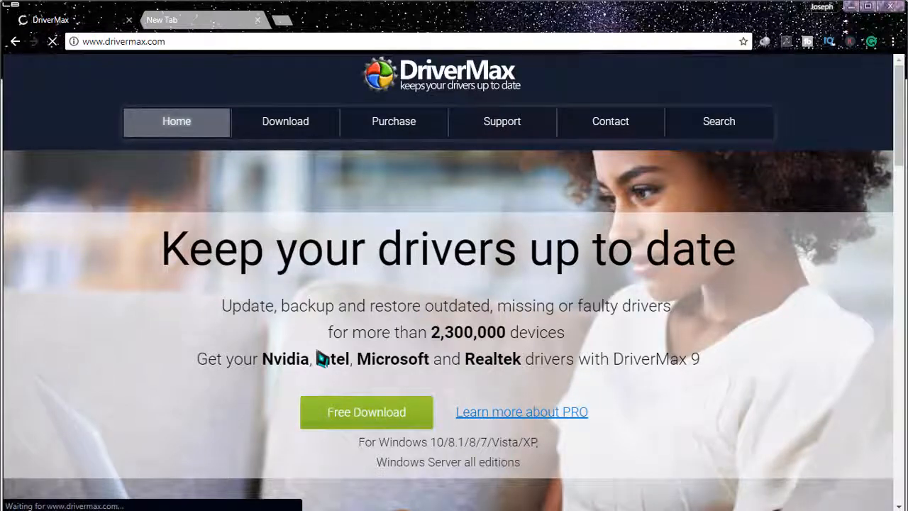
{"action": "scroll", "scroll_direction": "down", "scroll_amount": 3}
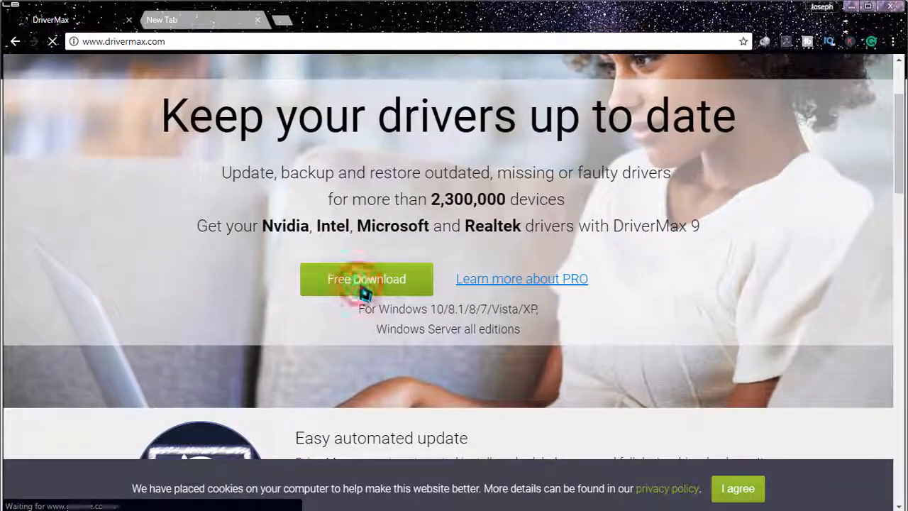
{"action": "left_click", "coordinate": [366, 278]}
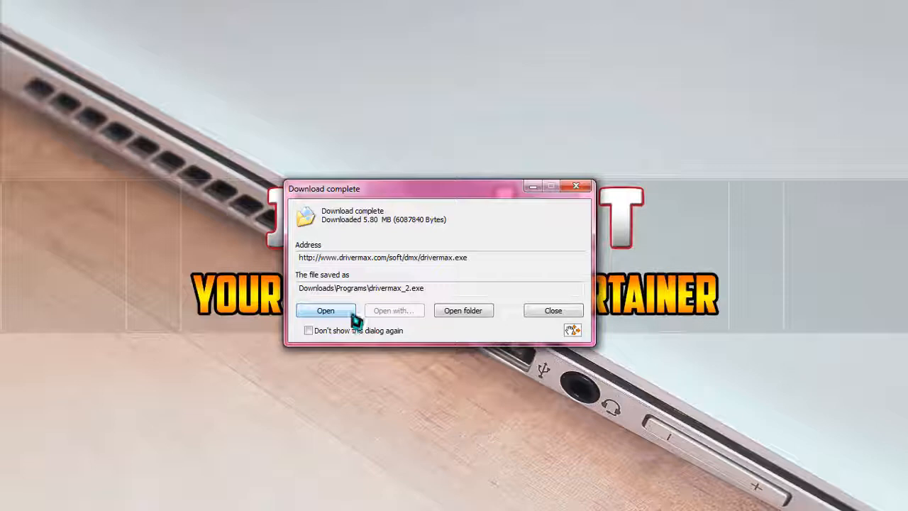
Run drivermax_2.exe, pass the setup welcome page, and decline the VPN PRO offer
{"action": "left_click", "coordinate": [325, 310]}
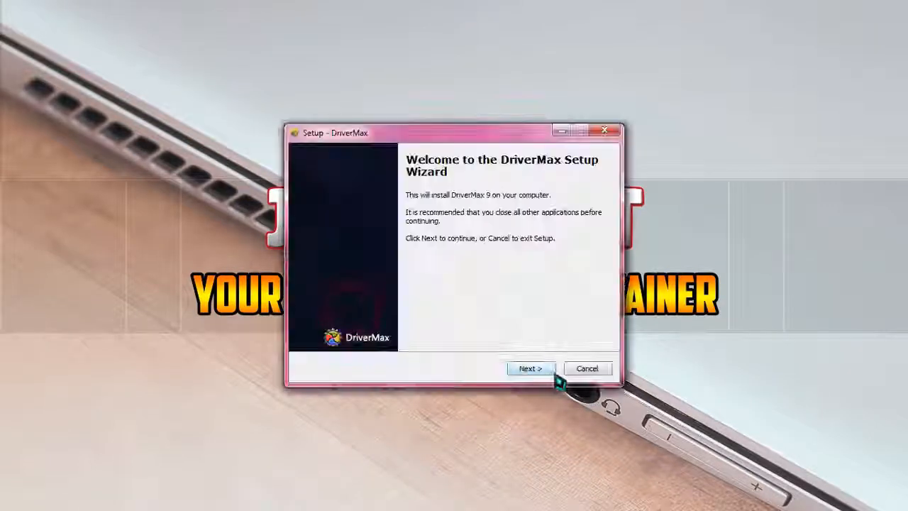
{"action": "left_click", "coordinate": [531, 368]}
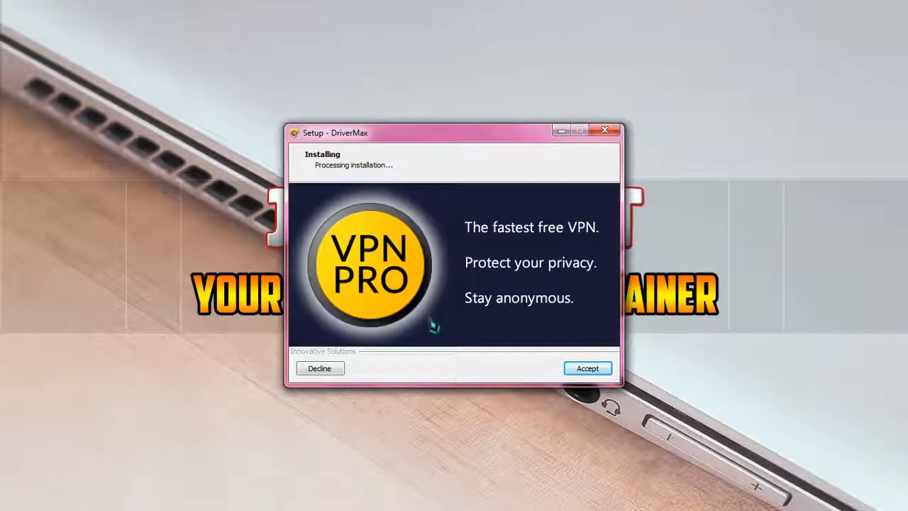
{"action": "mouse_move", "coordinate": [390, 362]}
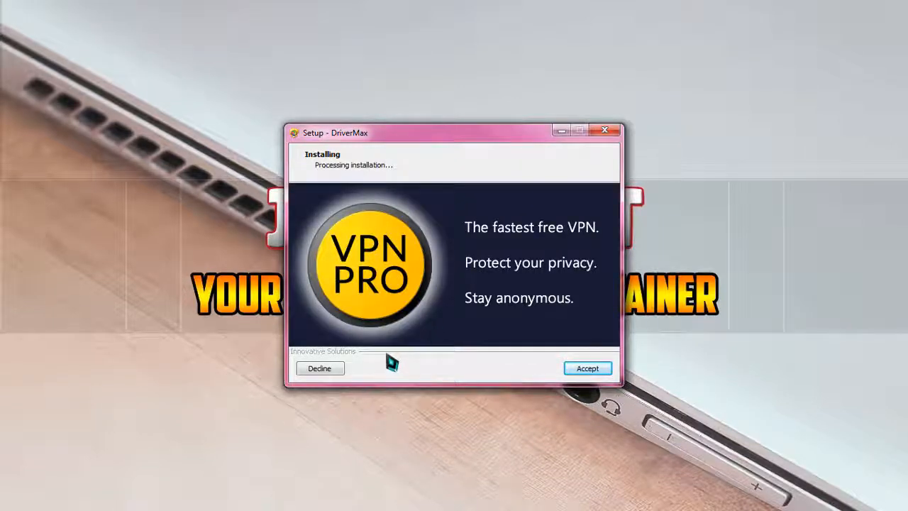
{"action": "mouse_move", "coordinate": [344, 376]}
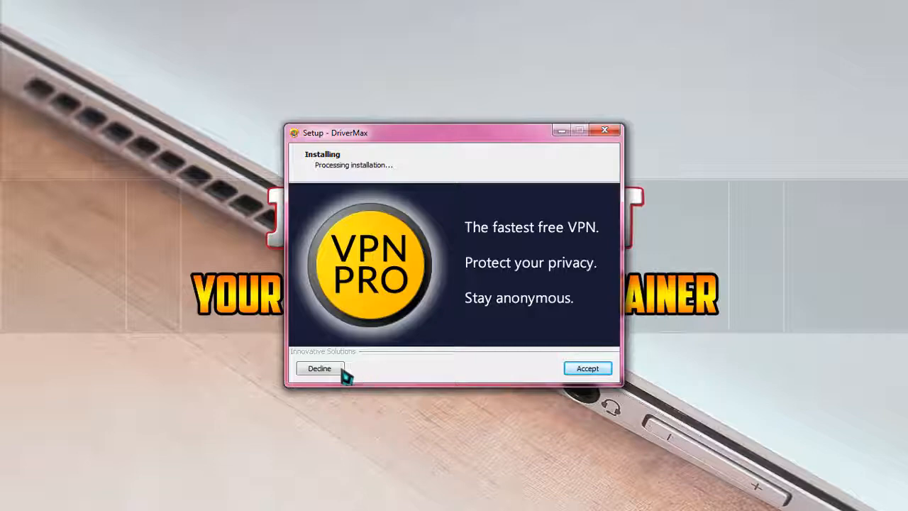
{"action": "left_click", "coordinate": [319, 368]}
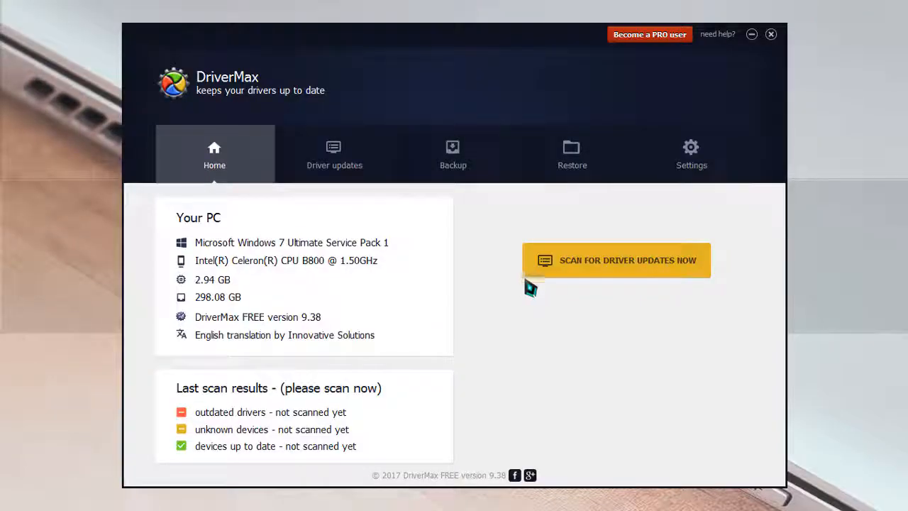
{"action": "mouse_move", "coordinate": [518, 328]}
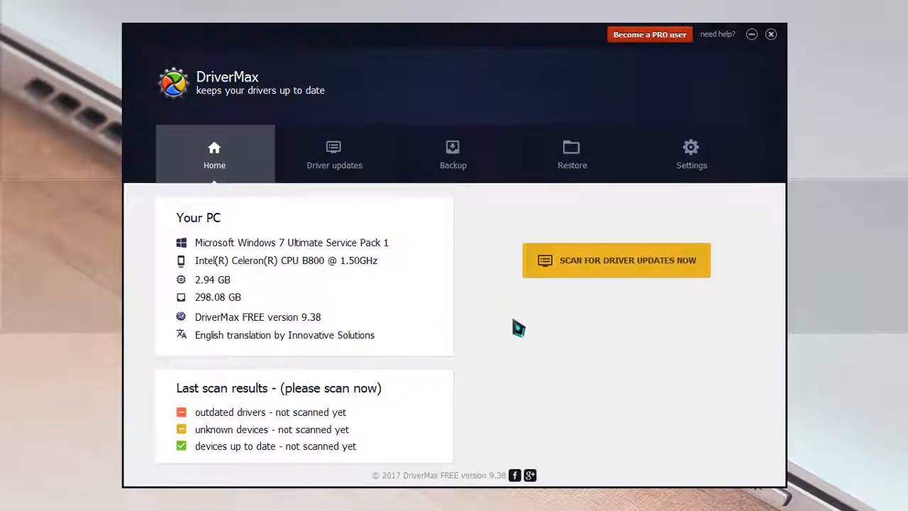
{"action": "mouse_move", "coordinate": [582, 314]}
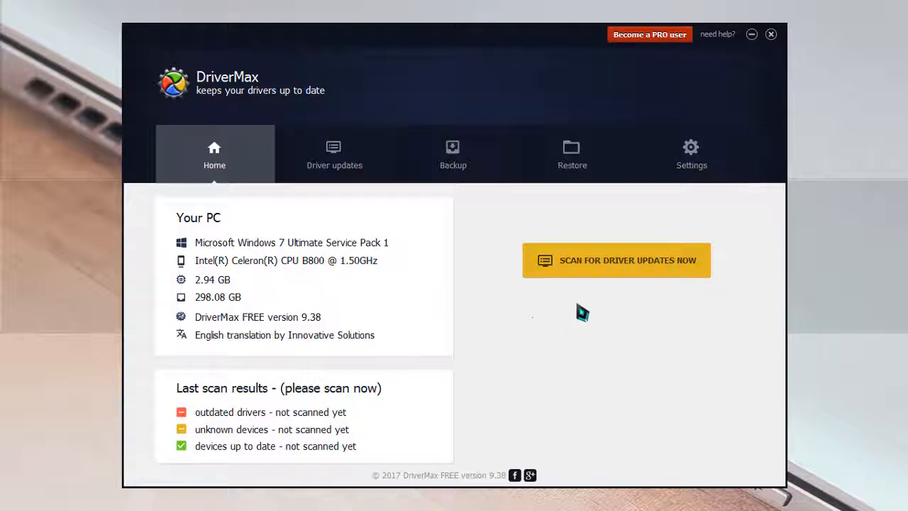
{"action": "mouse_move", "coordinate": [535, 365]}
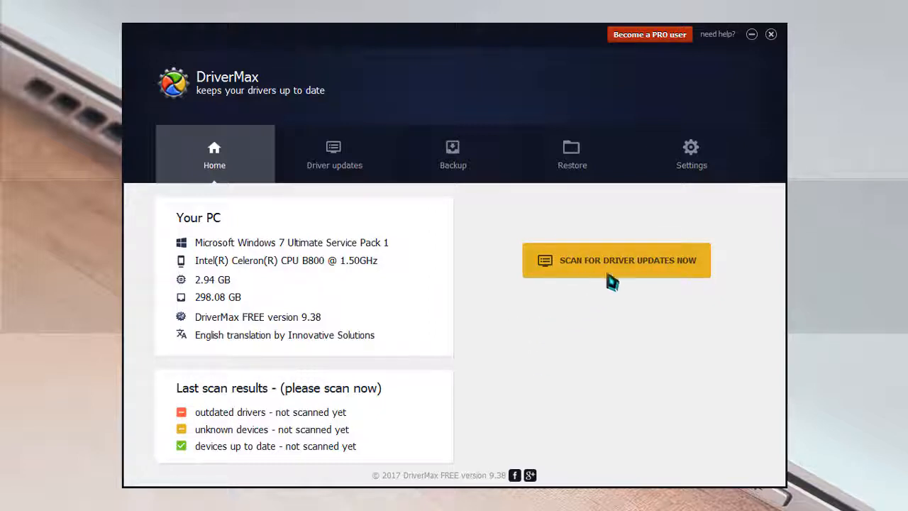
{"action": "mouse_move", "coordinate": [616, 277]}
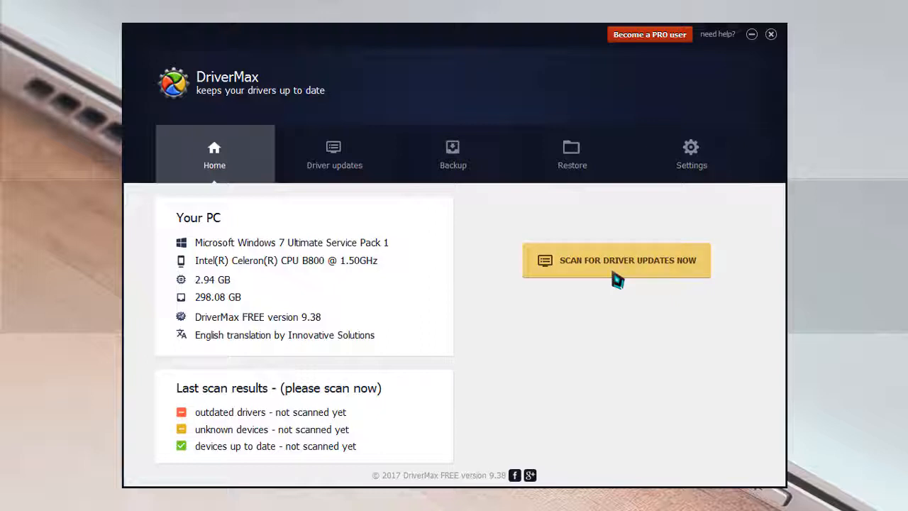
Scan for driver updates and choose 'No thanks, back to DriverMax FREE' on the promotion
{"action": "left_click", "coordinate": [616, 260]}
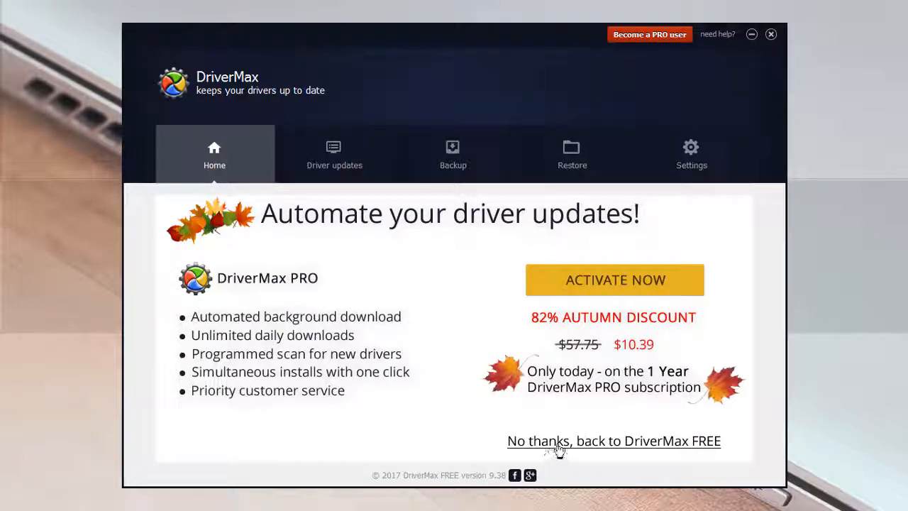
{"action": "left_click", "coordinate": [614, 440]}
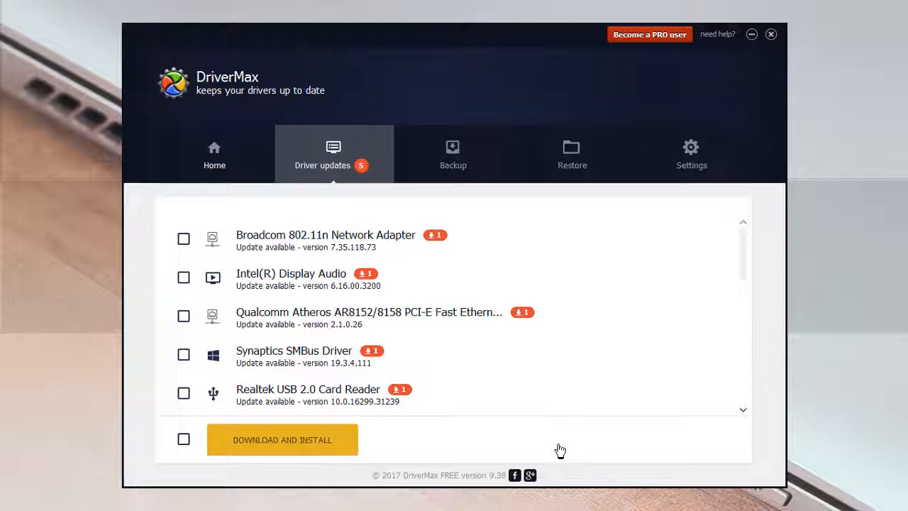
{"action": "mouse_move", "coordinate": [750, 263]}
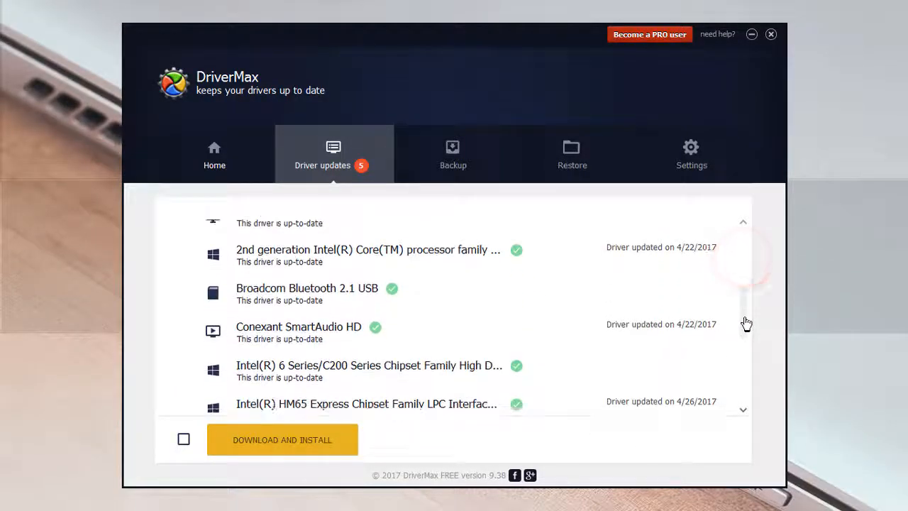
{"action": "scroll", "scroll_direction": "up", "scroll_amount": 3}
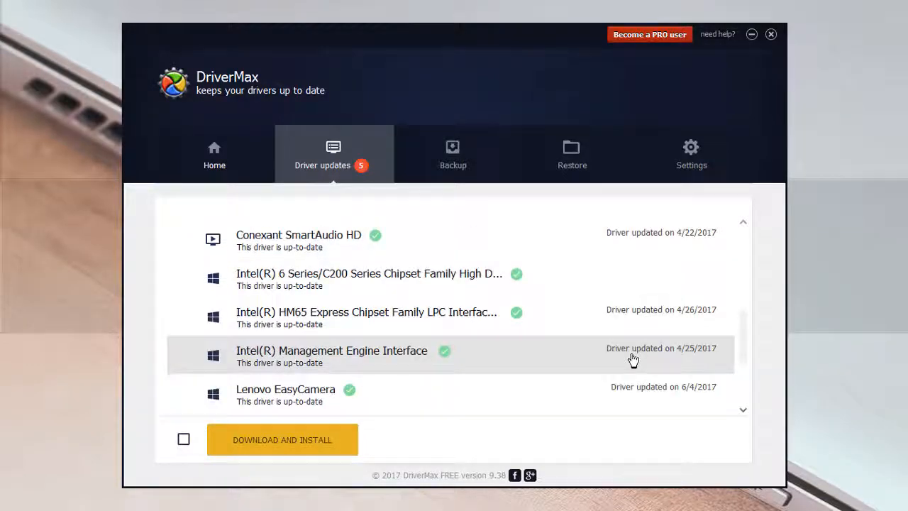
{"action": "scroll", "scroll_direction": "up", "scroll_amount": 3}
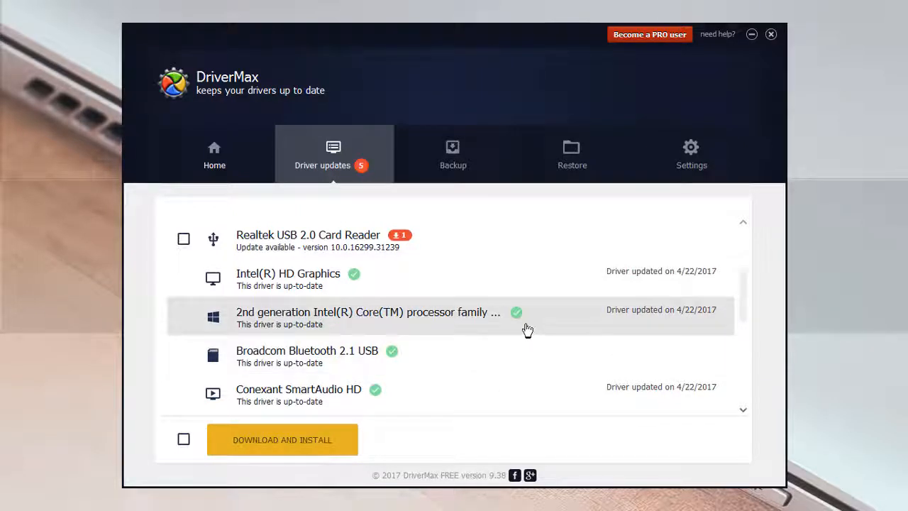
{"action": "scroll", "scroll_direction": "up", "scroll_amount": 3}
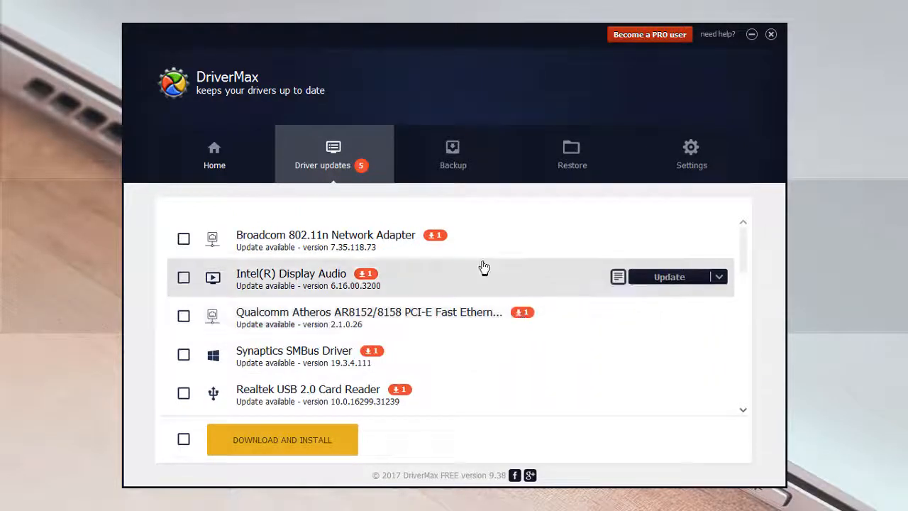
{"action": "mouse_move", "coordinate": [468, 244]}
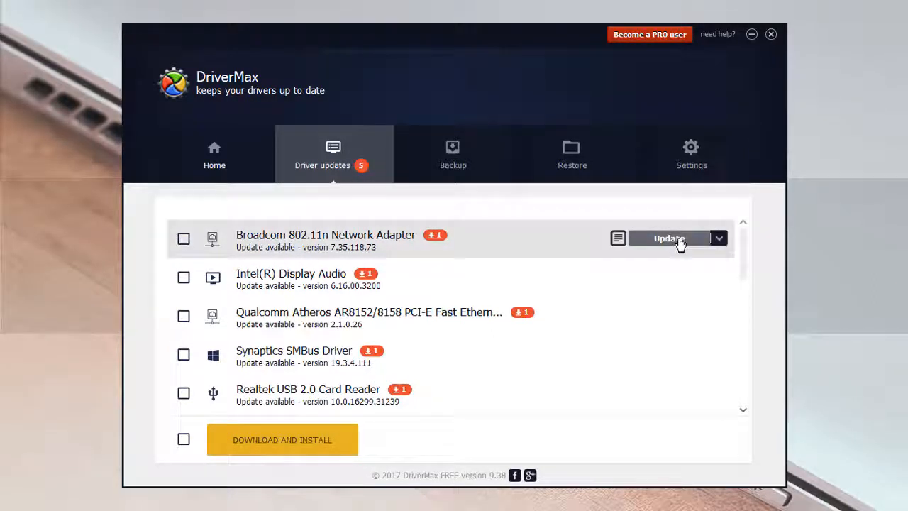
Start the update for the Broadcom 802.11n Network Adapter driver
{"action": "left_click", "coordinate": [669, 238]}
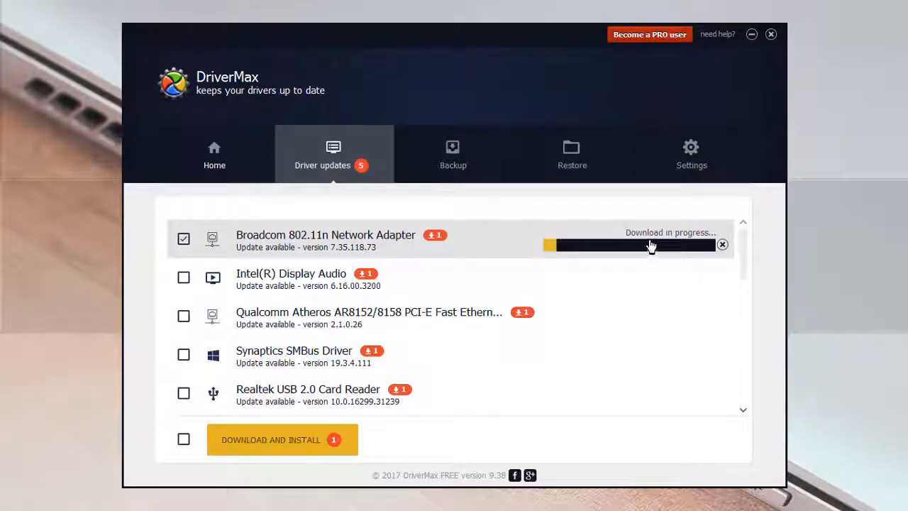
{"action": "mouse_move", "coordinate": [685, 313]}
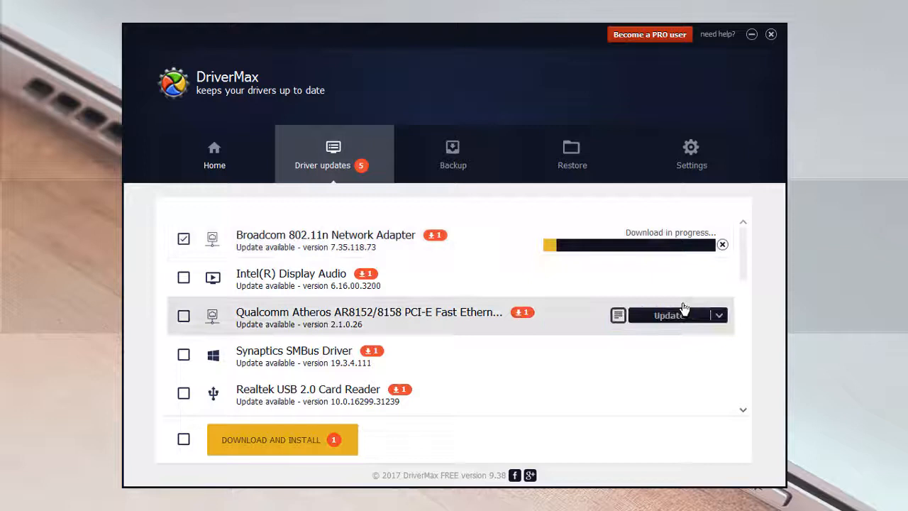
{"action": "mouse_move", "coordinate": [770, 268]}
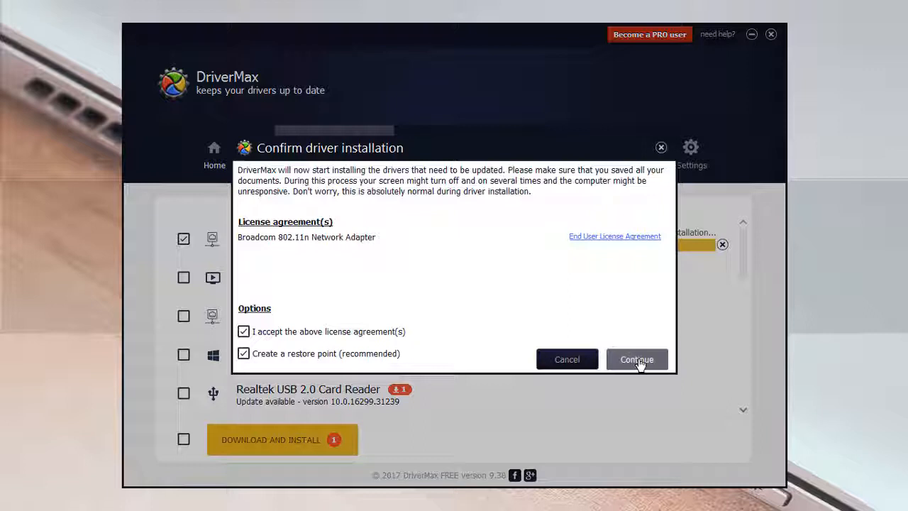
{"action": "mouse_move", "coordinate": [657, 368]}
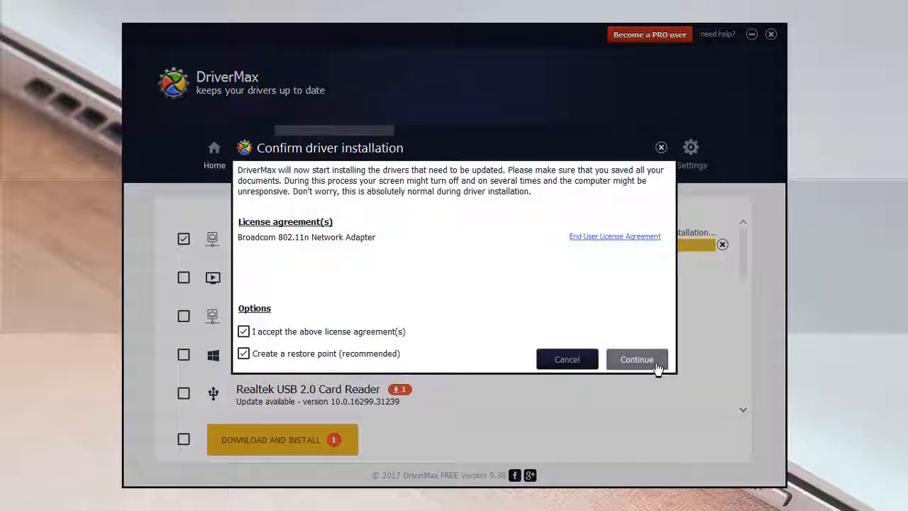
Confirm the Broadcom driver installation with license and restore point options kept checked
{"action": "left_click", "coordinate": [637, 359]}
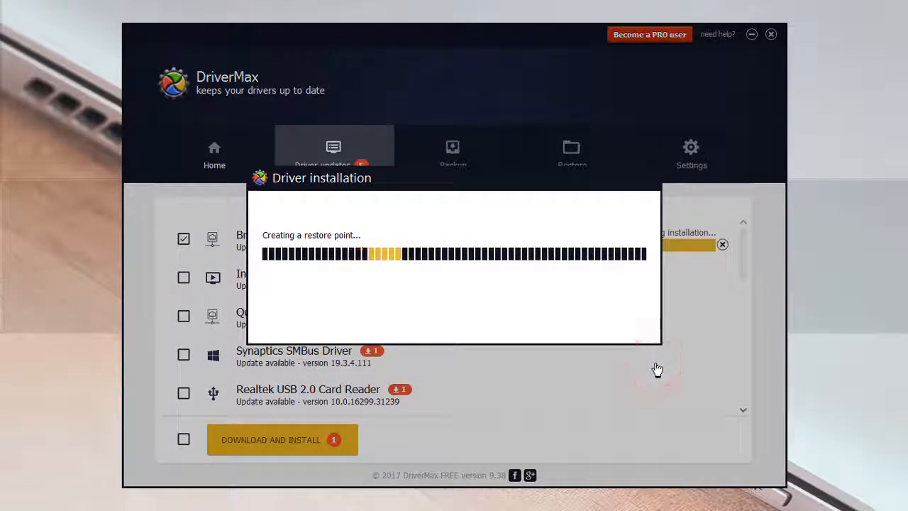